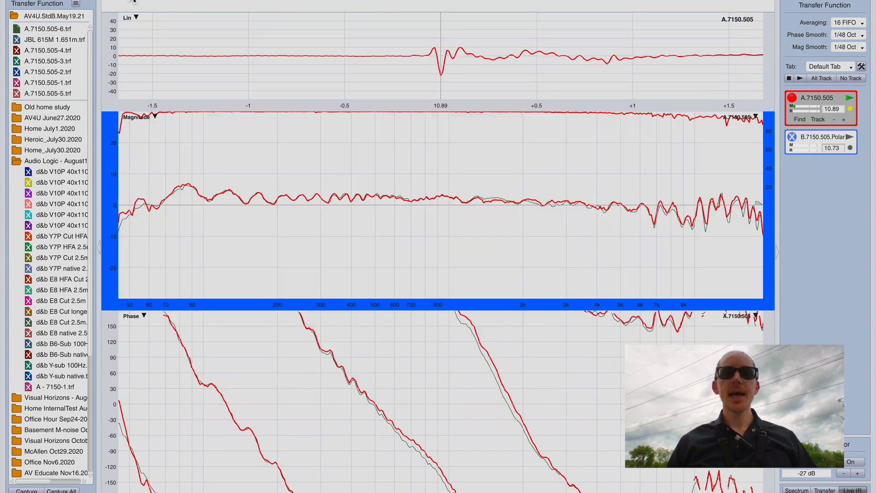
mouse_move(327, 215)
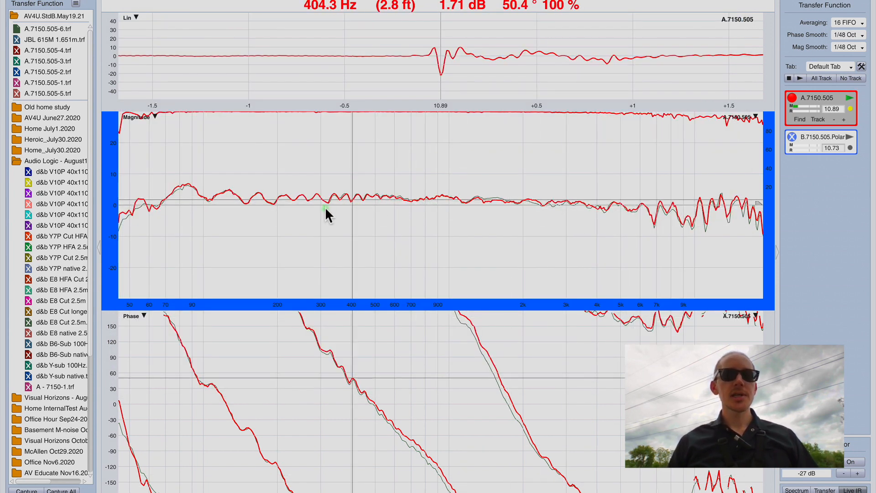
mouse_move(721, 196)
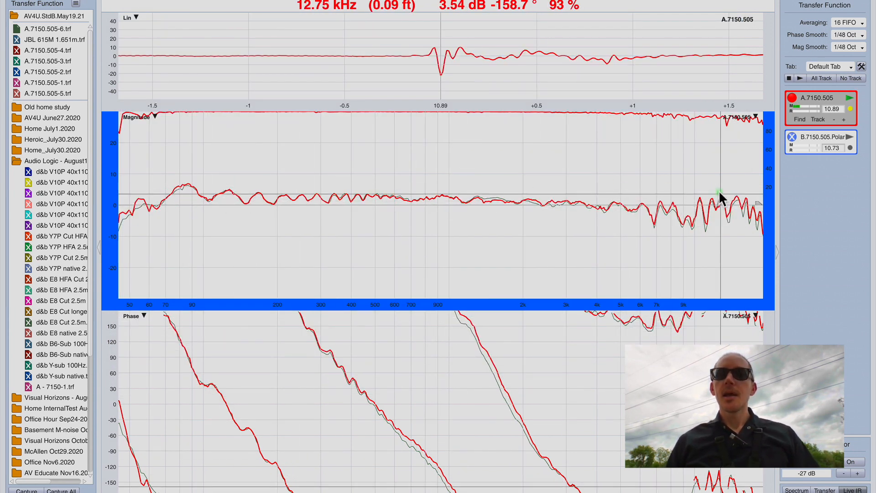
mouse_move(678, 200)
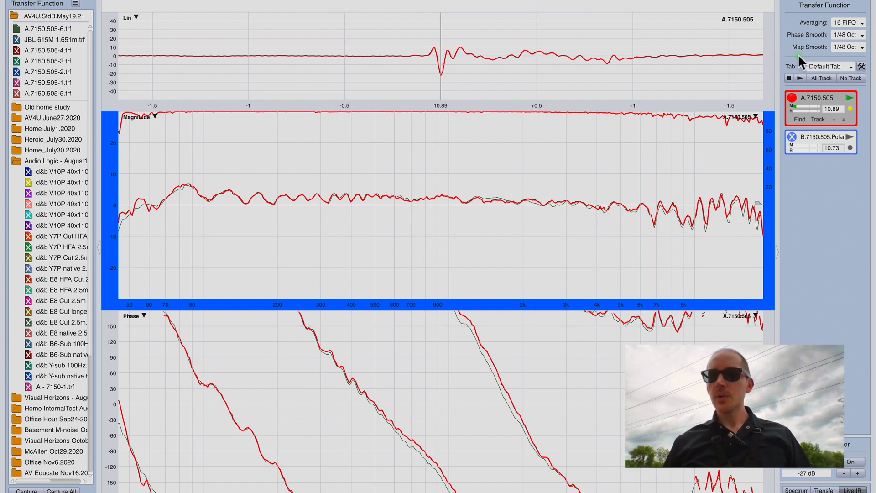
- Set transfer function averaging to Inf and bring up the Capture Trace dialog
click(847, 21)
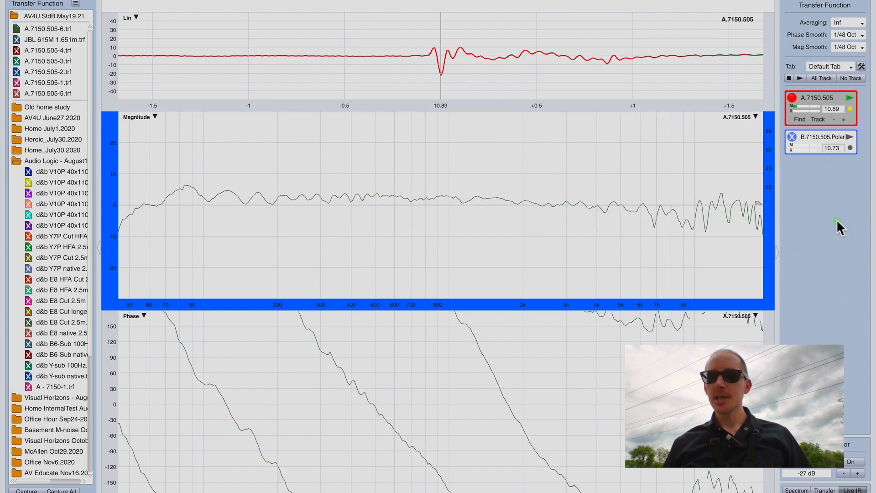
key(g)
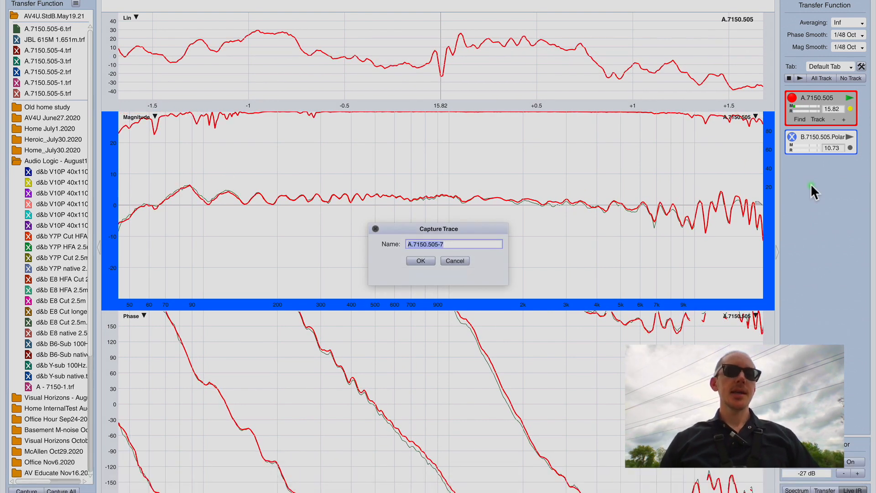
- Name the captured trace 'JBL PRX65M 3.252m' and confirm it into the trace list
text(JBL)
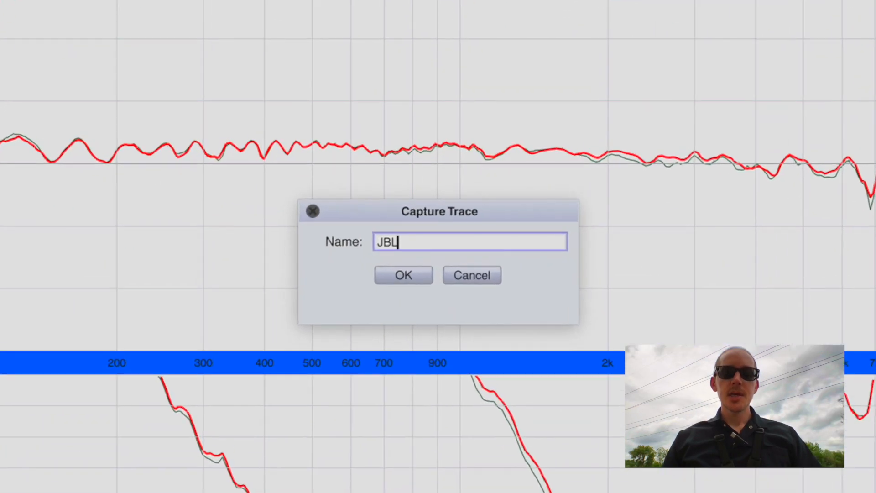
text(PRX6)
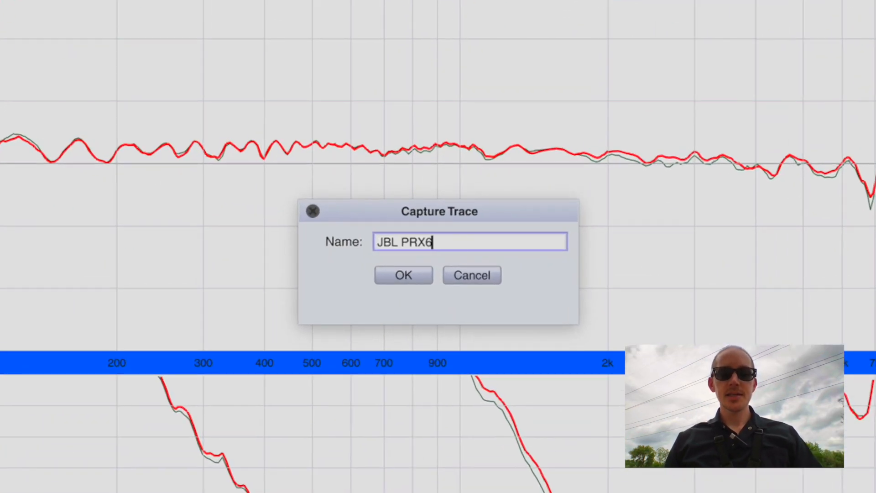
text(5M)
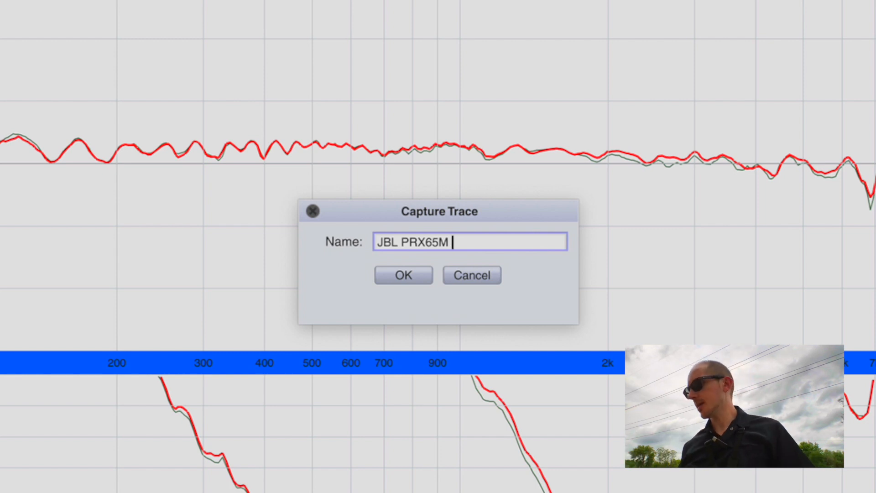
text(3.2)
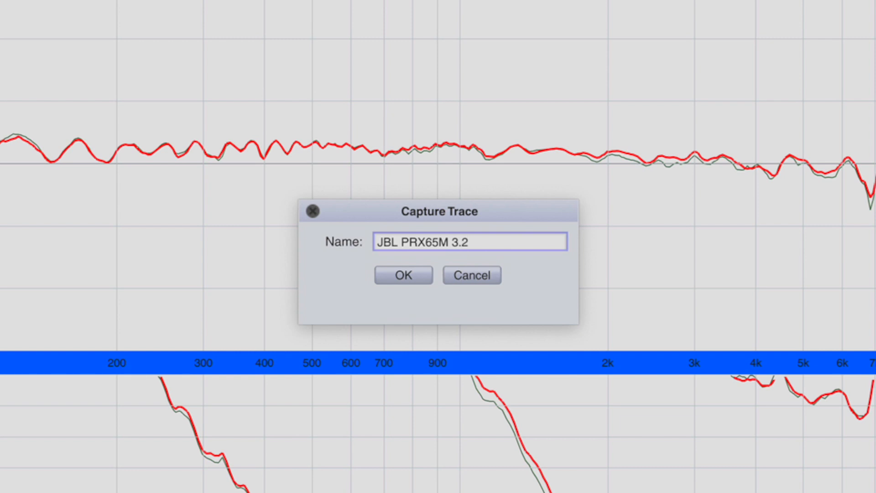
text(52m)
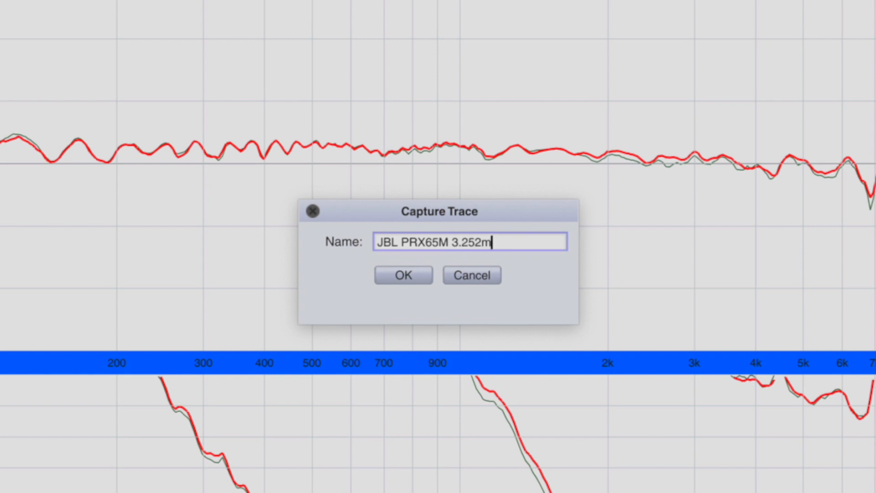
click(403, 275)
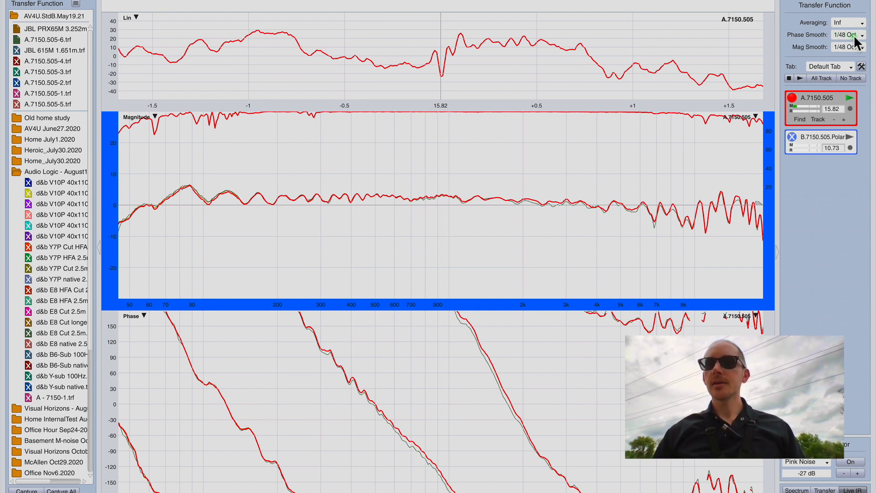
- Set both phase smoothing and magnitude smoothing to 1/24 octave
click(847, 35)
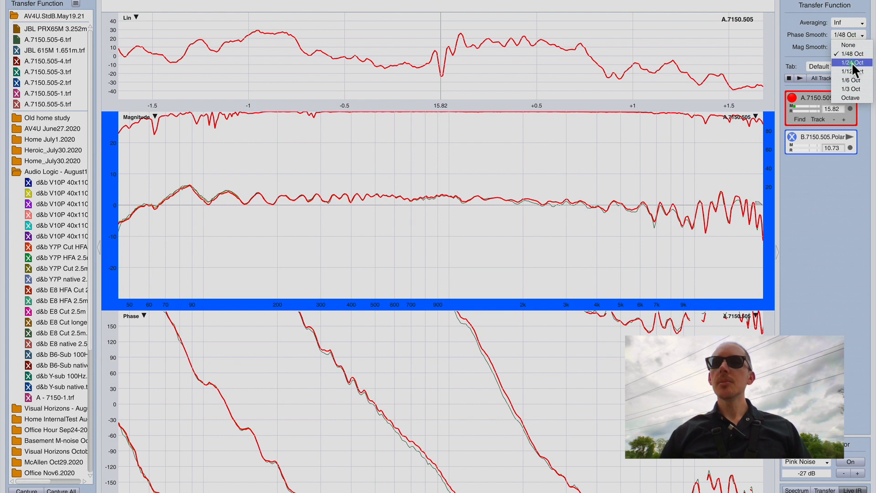
click(850, 63)
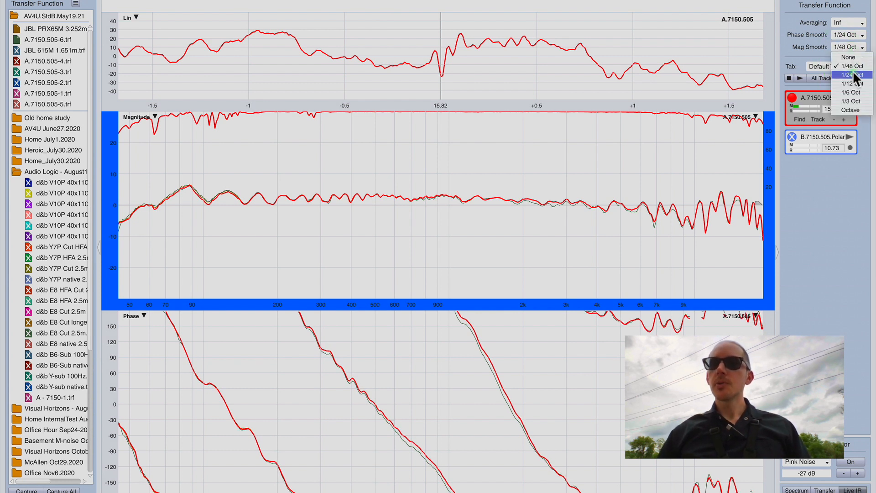
click(849, 75)
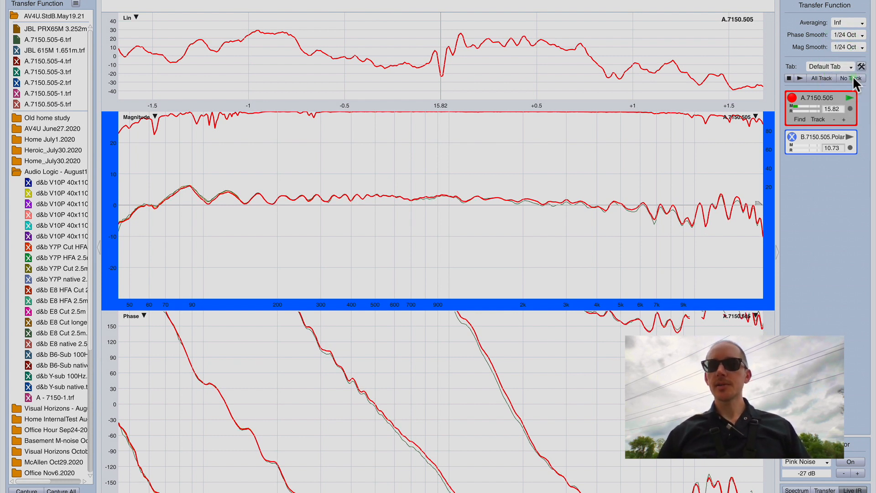
mouse_move(811, 190)
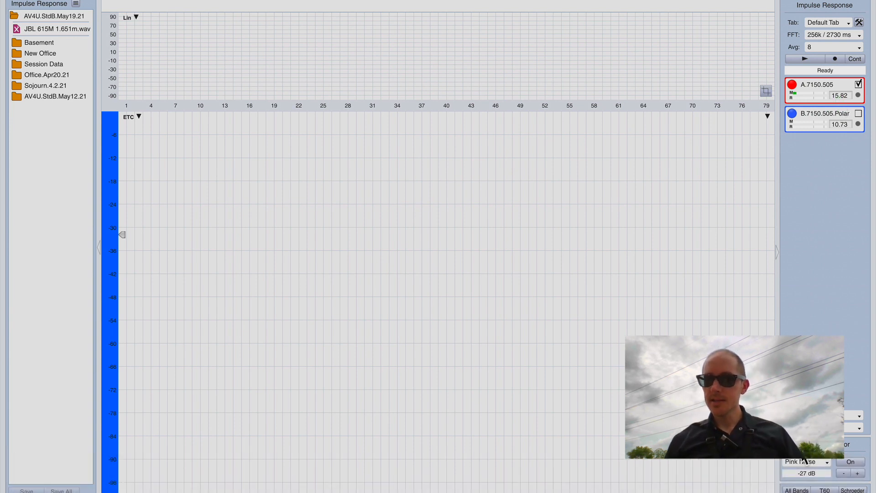
- Configure the signal generator as a pink sweep at -33 dB output level
click(806, 461)
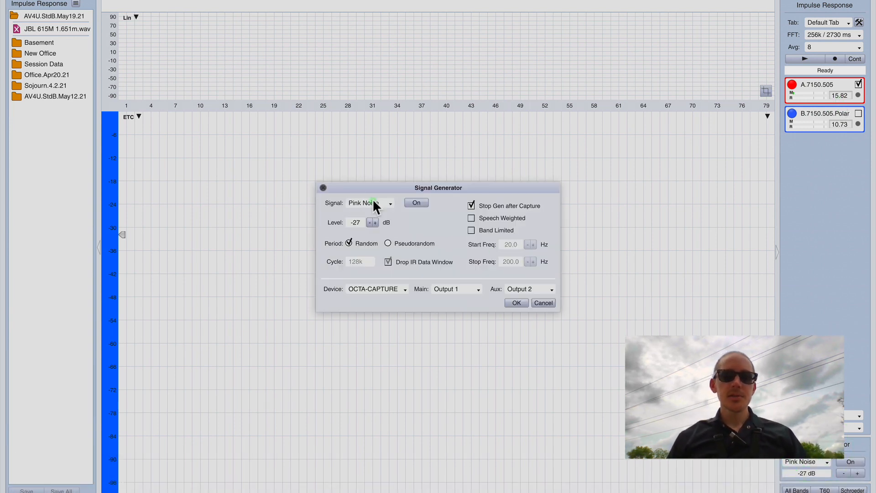
click(390, 202)
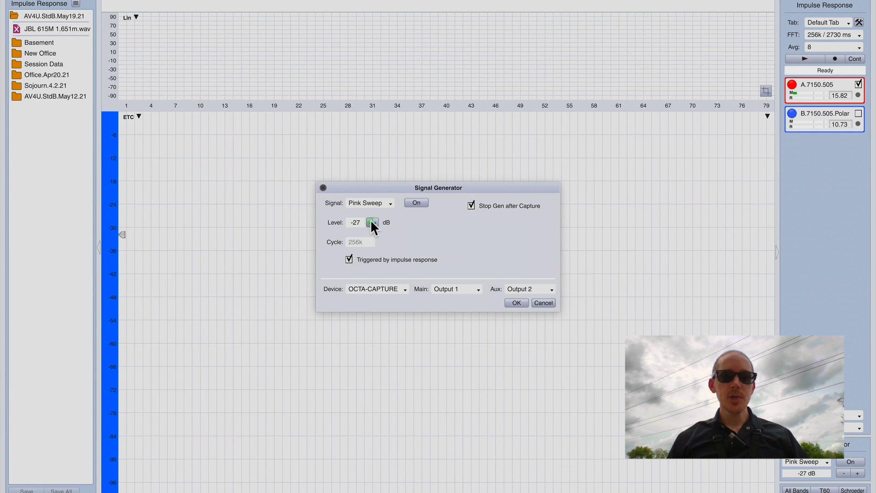
click(373, 225)
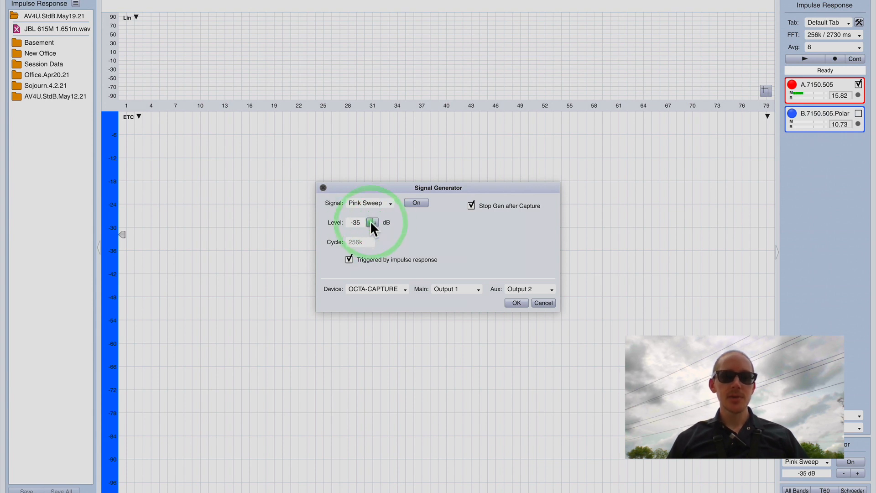
click(373, 220)
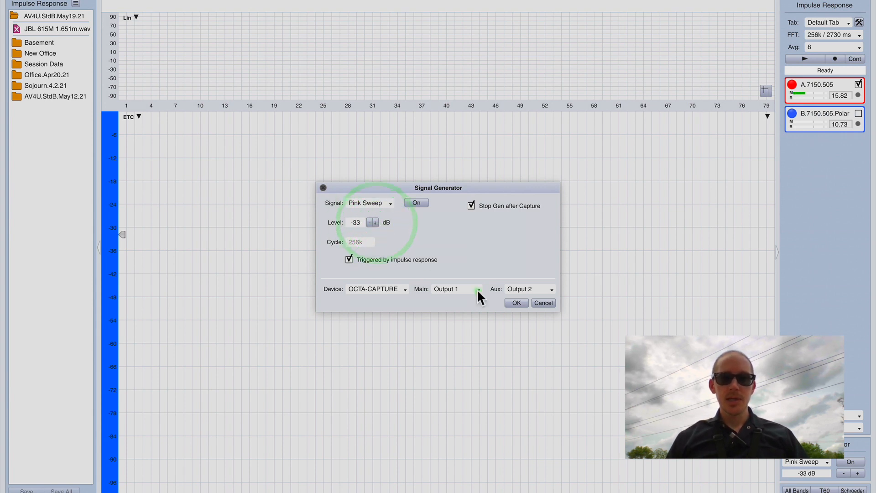
click(515, 302)
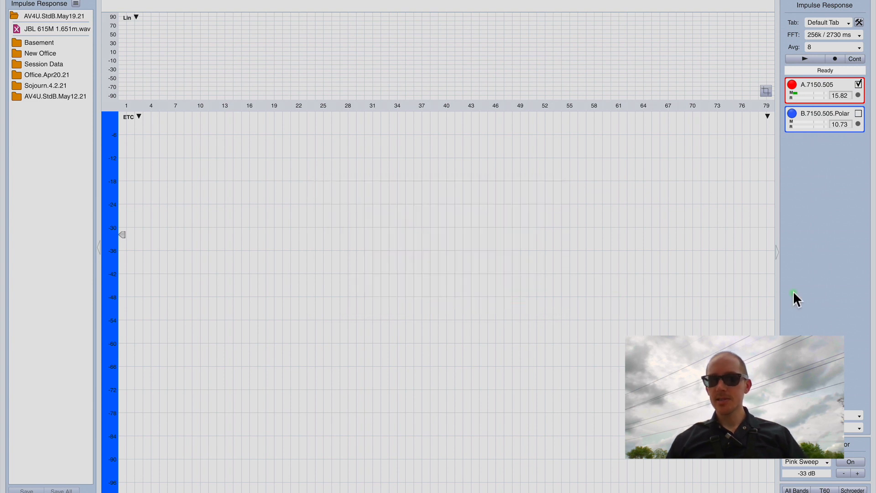
- Run the impulse response sweep measurement and bring up the Save Trace dialog
click(850, 462)
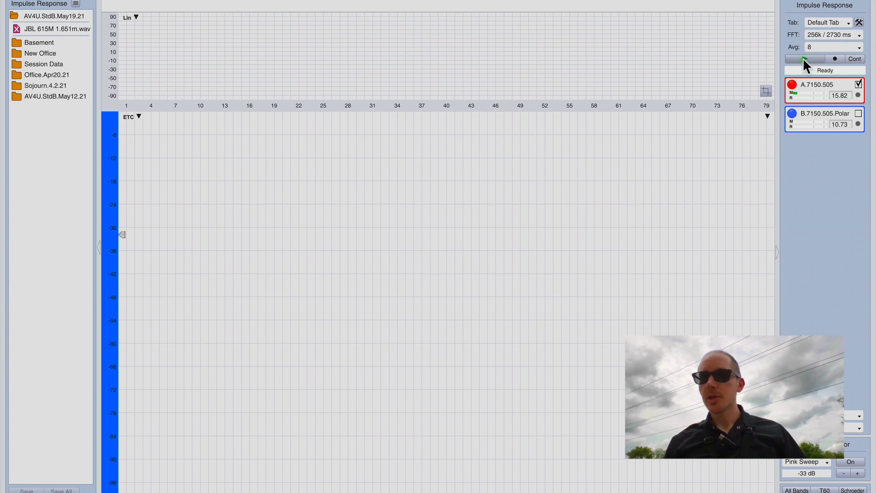
click(850, 462)
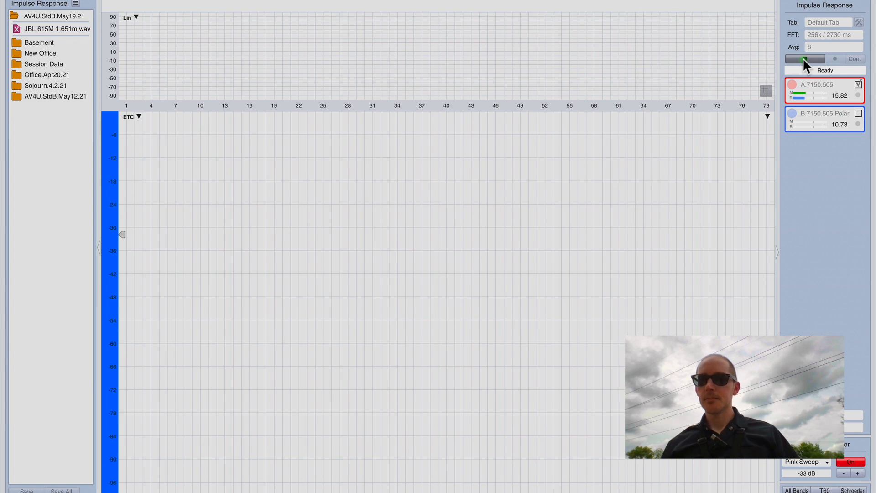
click(26, 490)
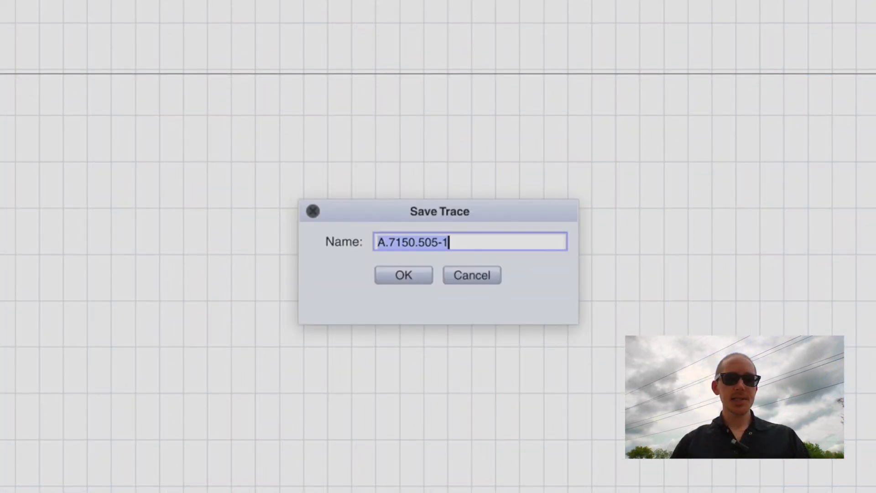
- Name the impulse response measurement 'JBL PRX615M 3.2' and confirm the save
text(JBL PRX6155m)
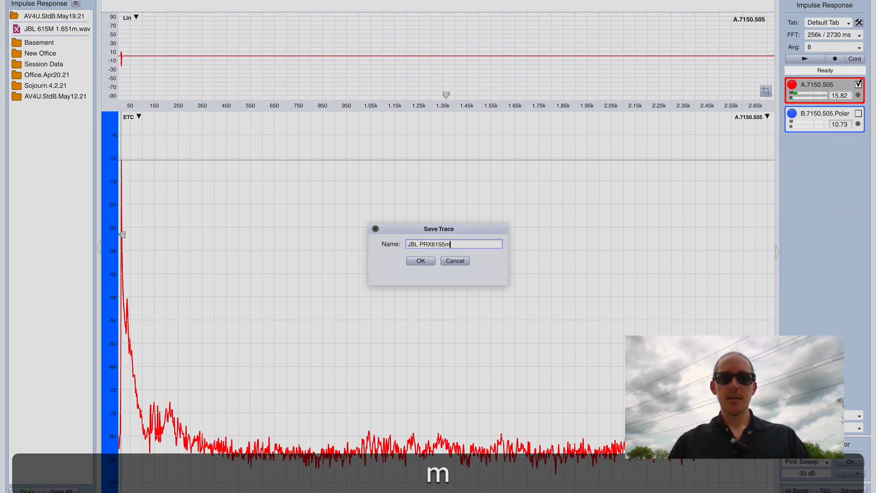
text(JBL PRX615M 3.)
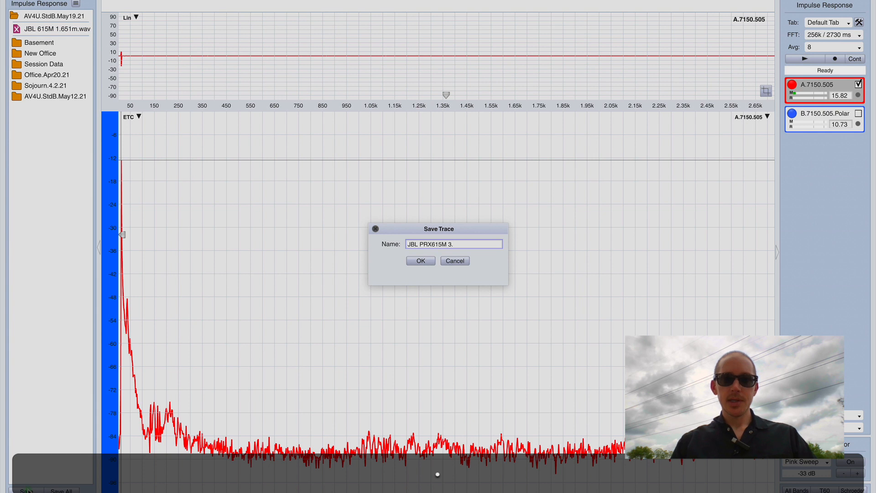
click(420, 260)
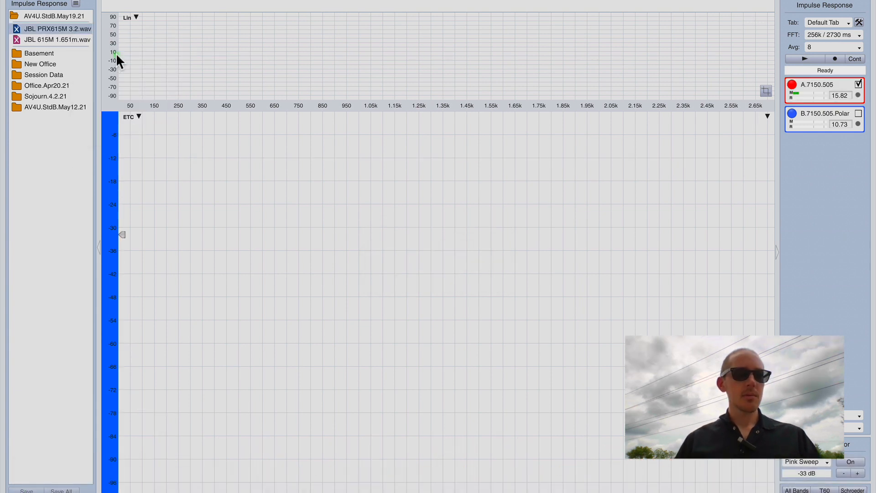